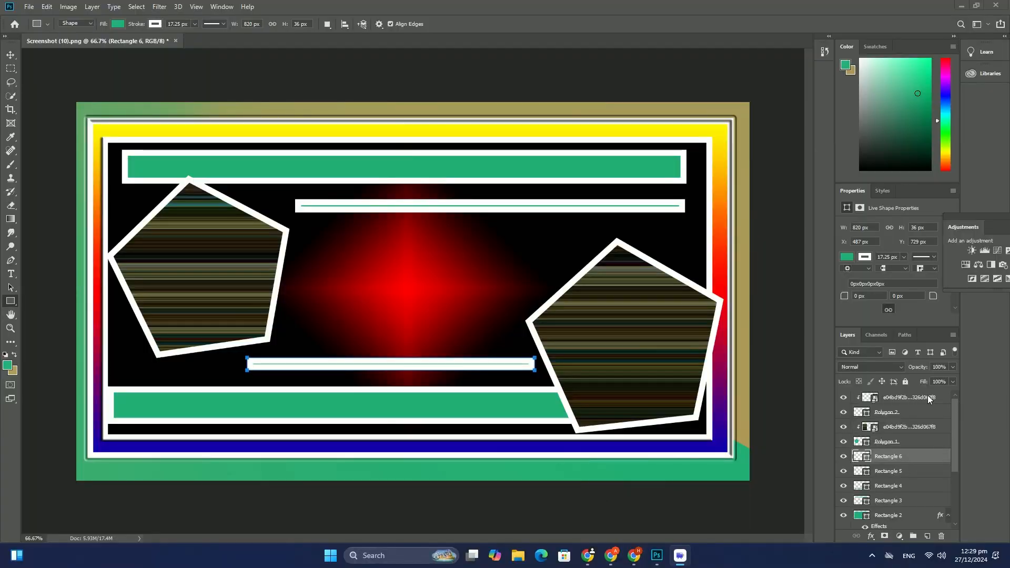
- Reduce the document to the single gradient-filled Layer 1 and begin picking a new foreground colour
click(887, 397)
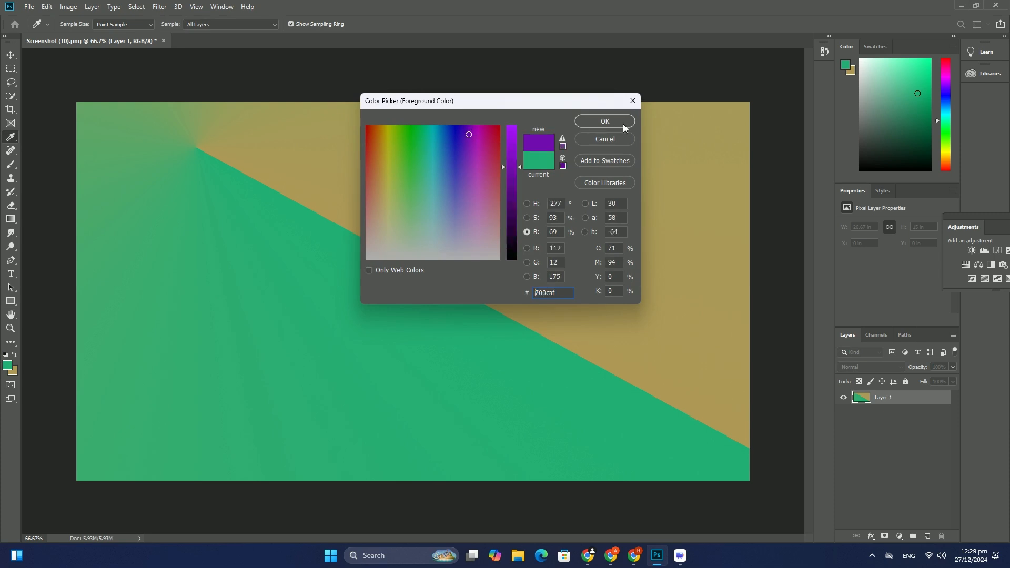
- Confirm #700caf as the foreground colour and repaint Layer 1 with an angle gradient
click(603, 121)
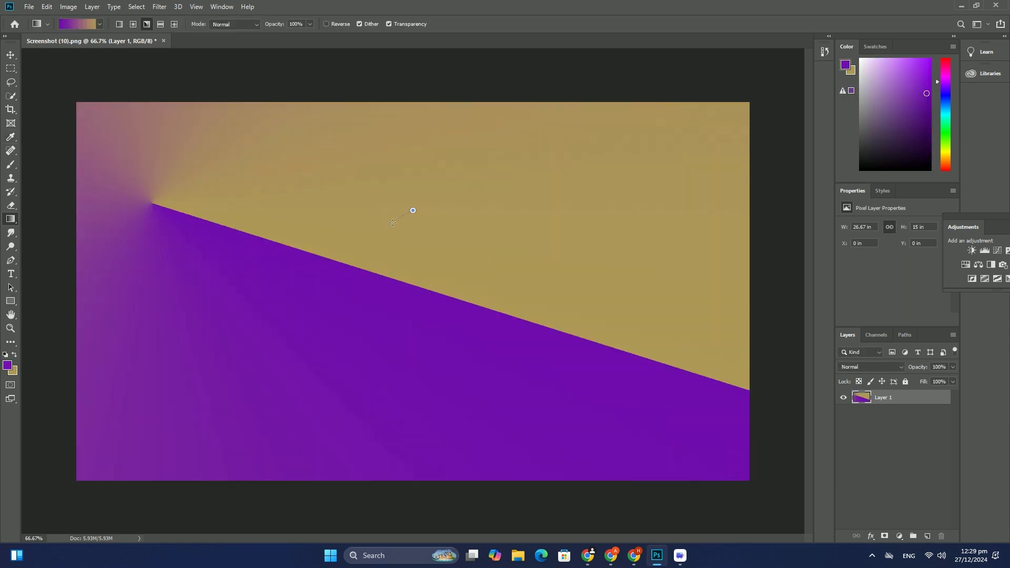
click(11, 301)
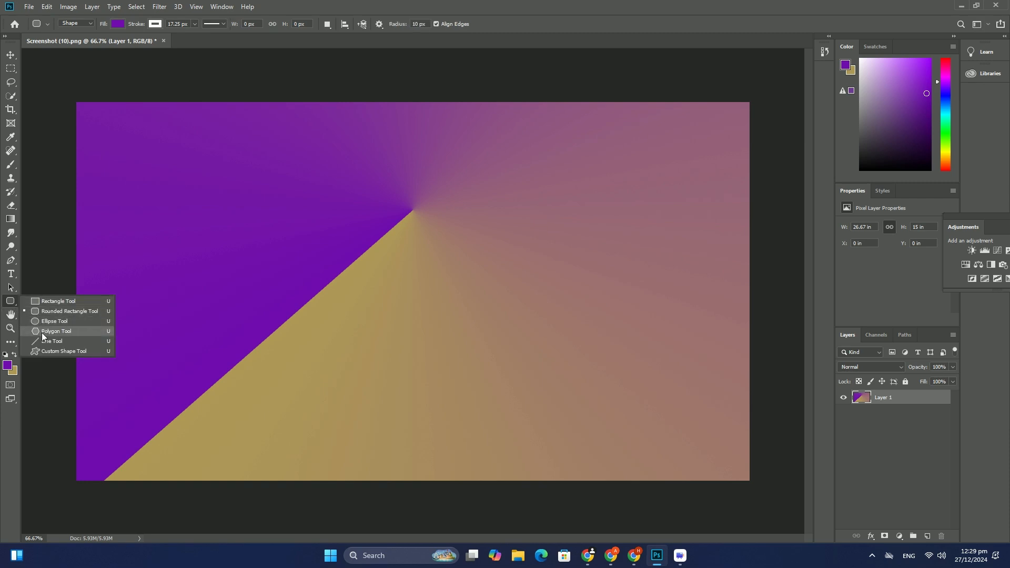
- Draw a five-sided purple polygon with a white stroke near the canvas centre
click(55, 331)
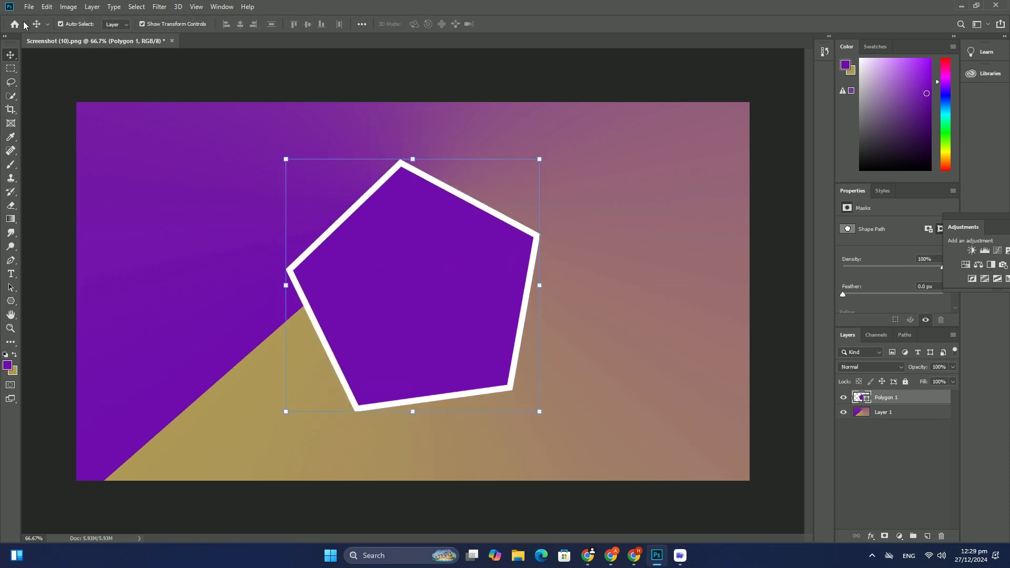
click(28, 6)
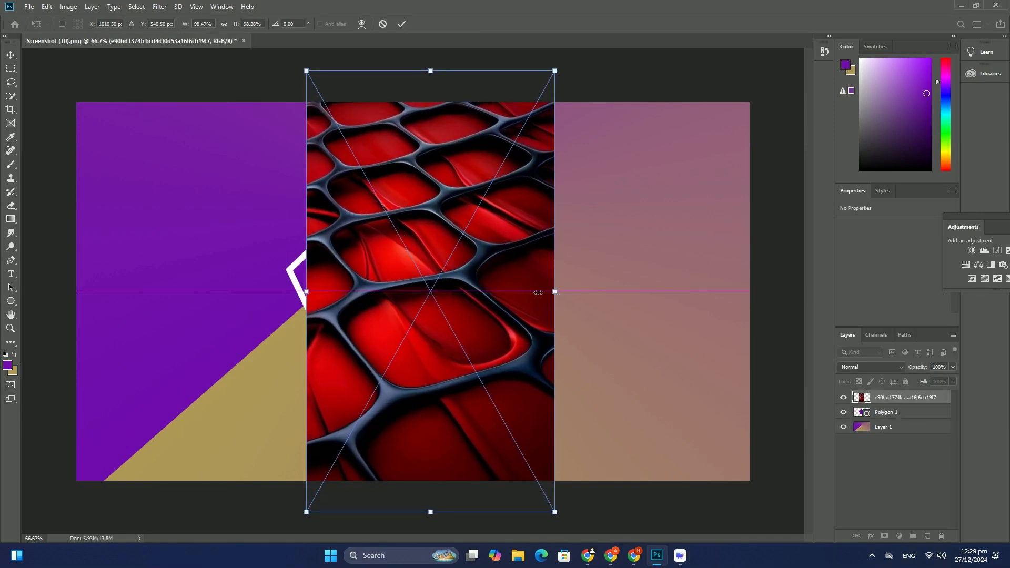
- Commit the placed red honeycomb image and clip it onto Polygon 1
click(400, 24)
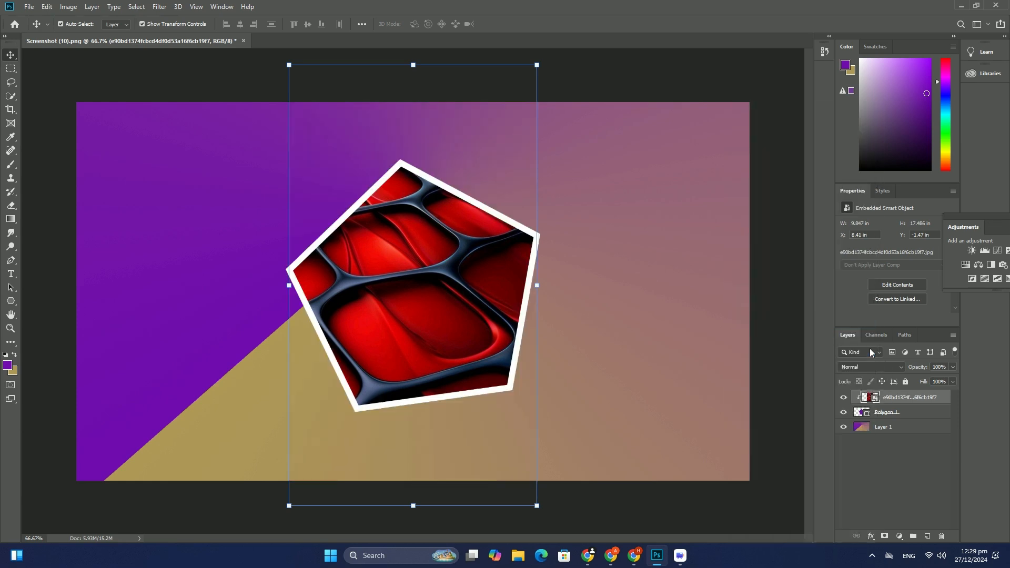
click(883, 426)
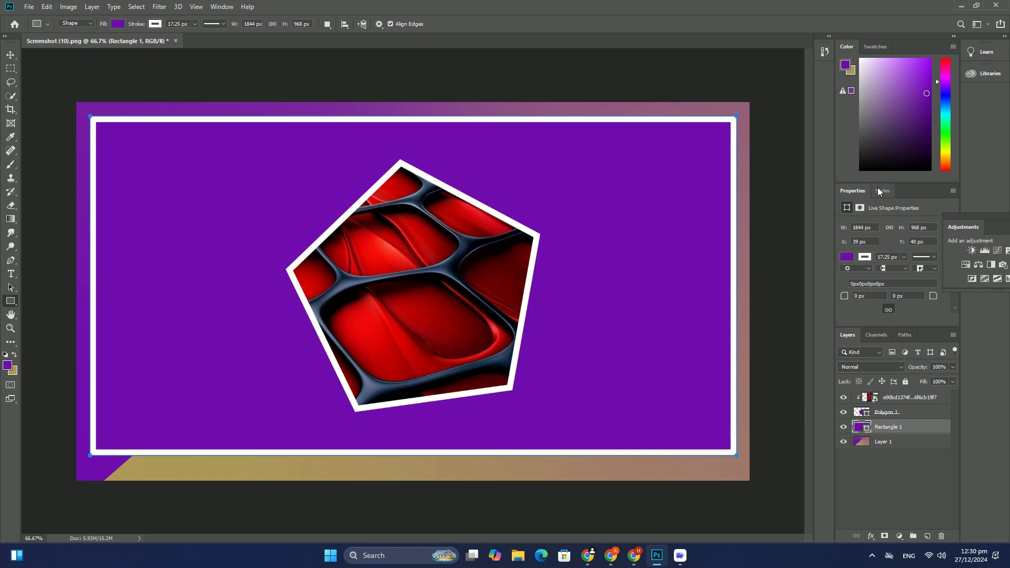
- Add Rectangles 1–3 with white strokes, styling Rectangle 1 with bevel and gradient overlay
click(883, 190)
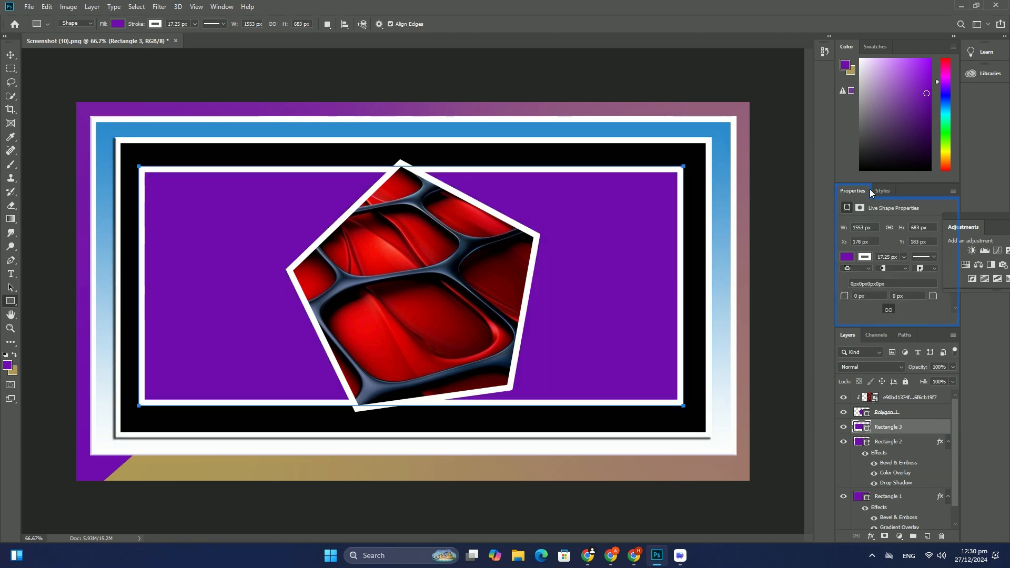
- Apply Bevel & Emboss and Satin to Rectangle 3, then style new Rectangle 4 with a preset
click(881, 190)
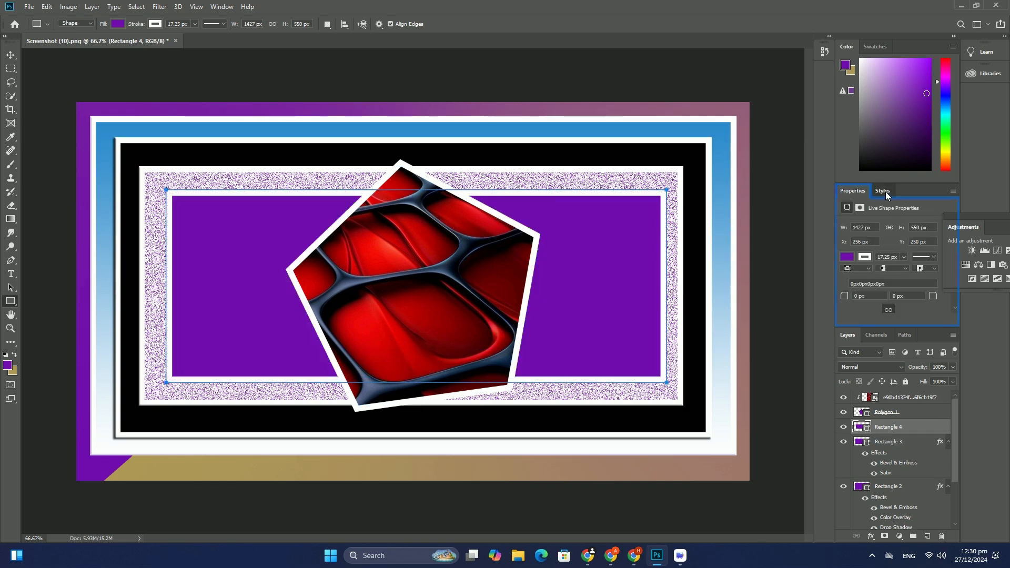
click(882, 190)
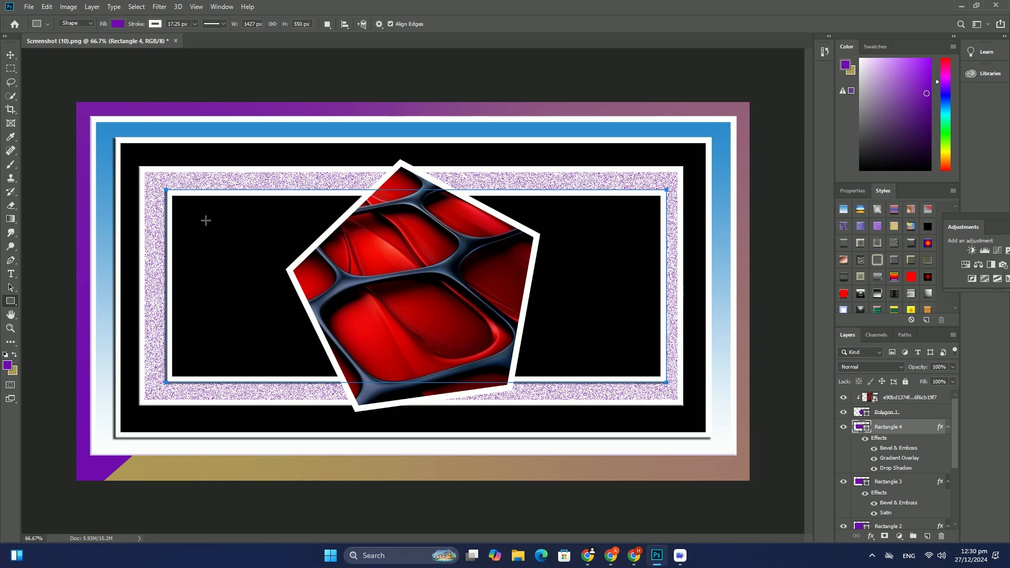